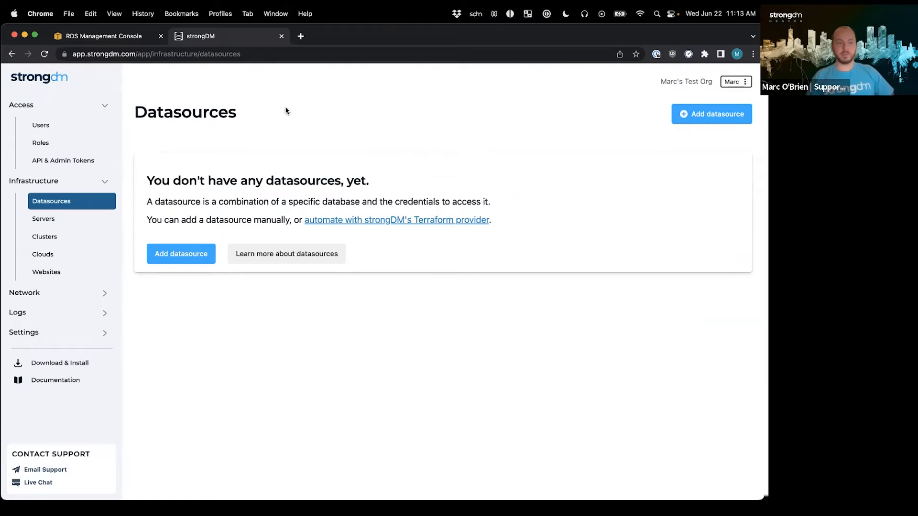
pyautogui.moveTo(301, 107)
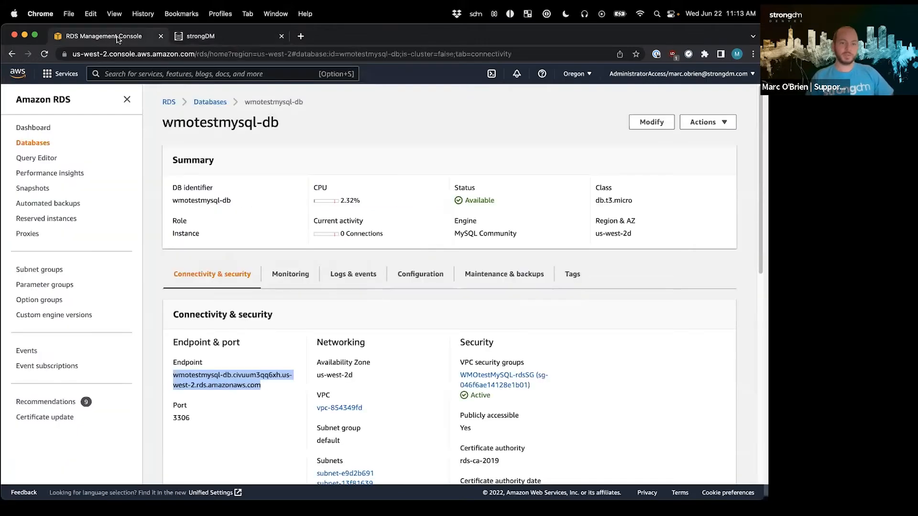
# Step: Start a new strongDM datasource with Display Name MySQLtest
pyautogui.click(229, 36)
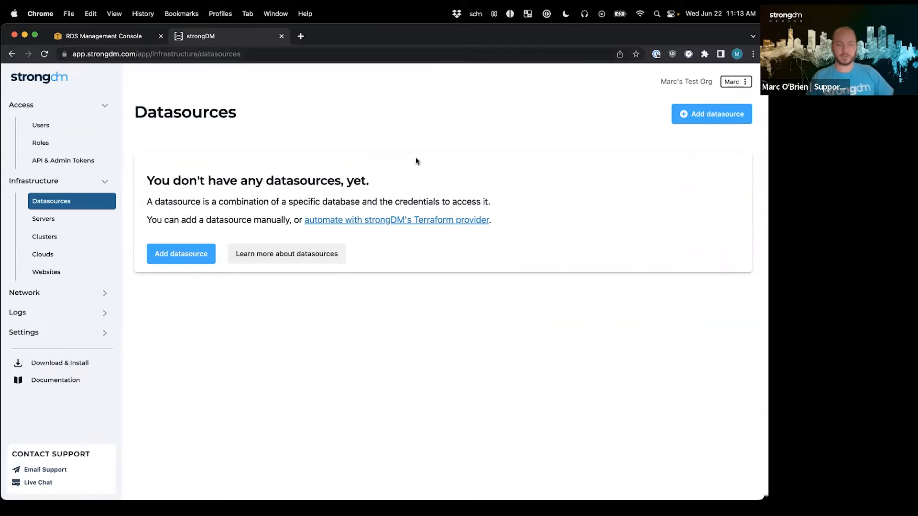
pyautogui.moveTo(403, 140)
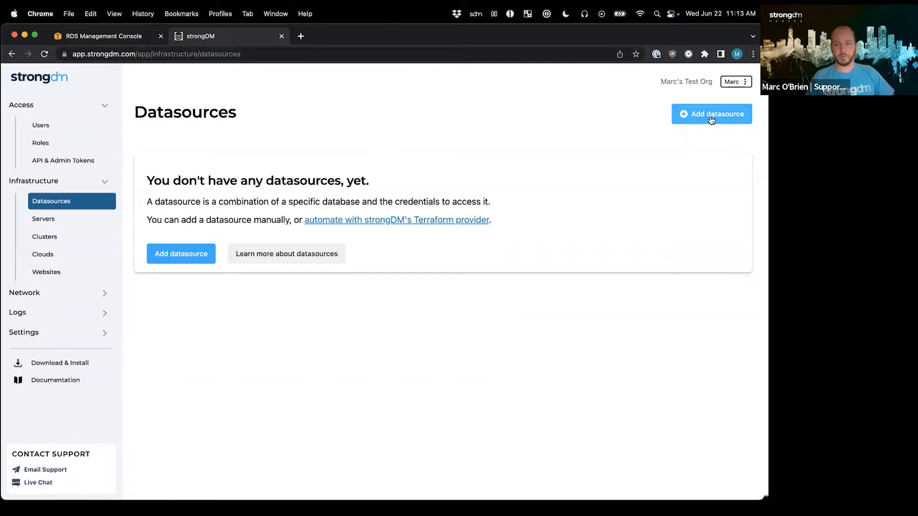
pyautogui.click(710, 113)
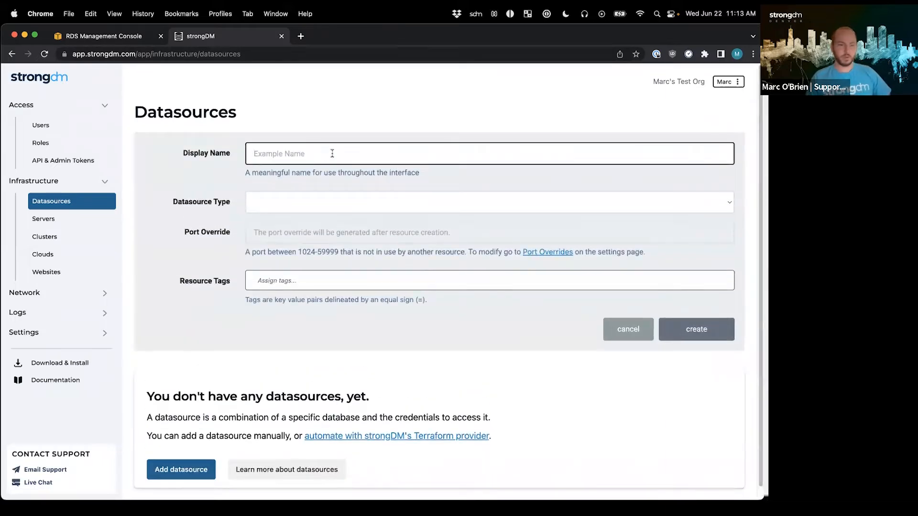
pyautogui.write('M')
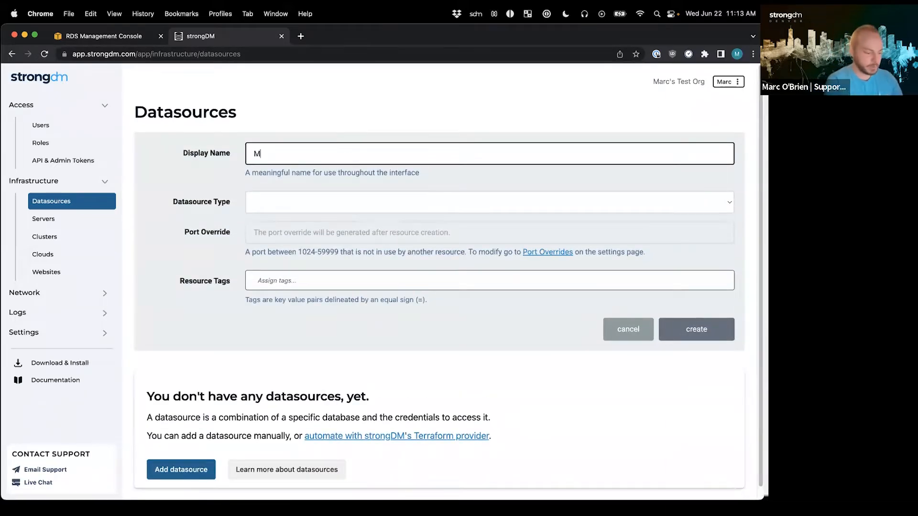
pyautogui.write('ySQLtest')
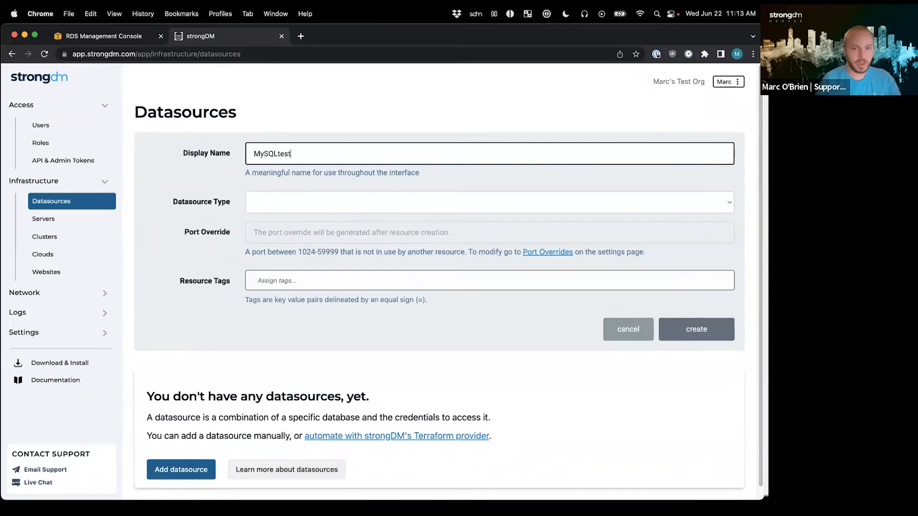
# Step: Choose MySQL as the datasource type
pyautogui.click(489, 201)
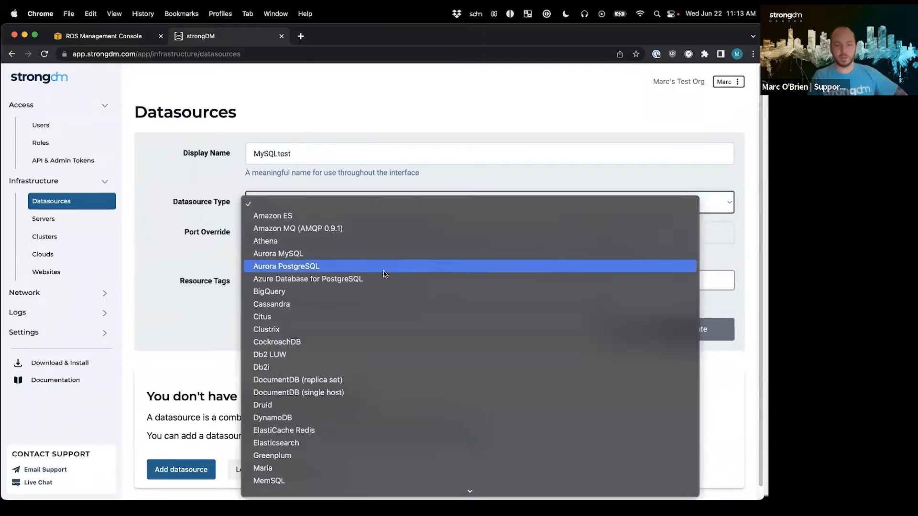
pyautogui.scroll(-3)
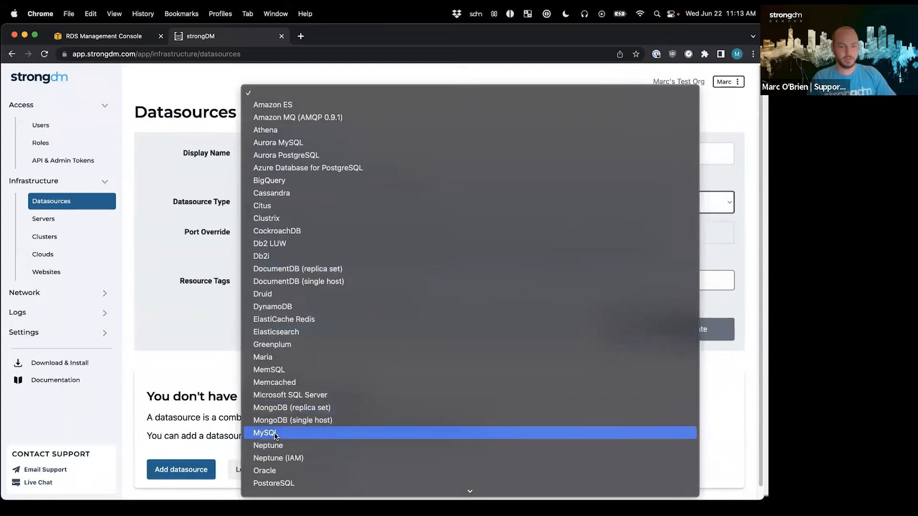
pyautogui.click(264, 432)
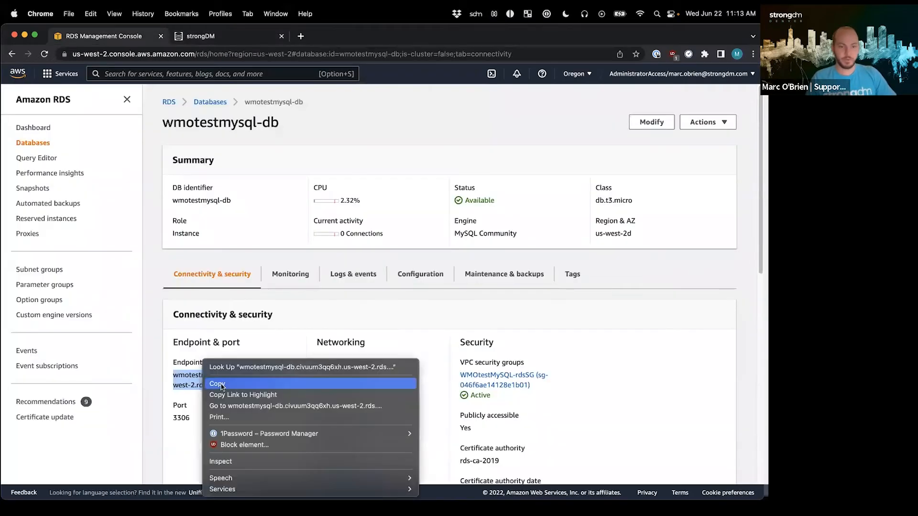
# Step: Set the hostname to the RDS endpoint wmotestmysql-db.civuum3qq6xh.us-west-2.rds.amazonaws.com
pyautogui.click(229, 35)
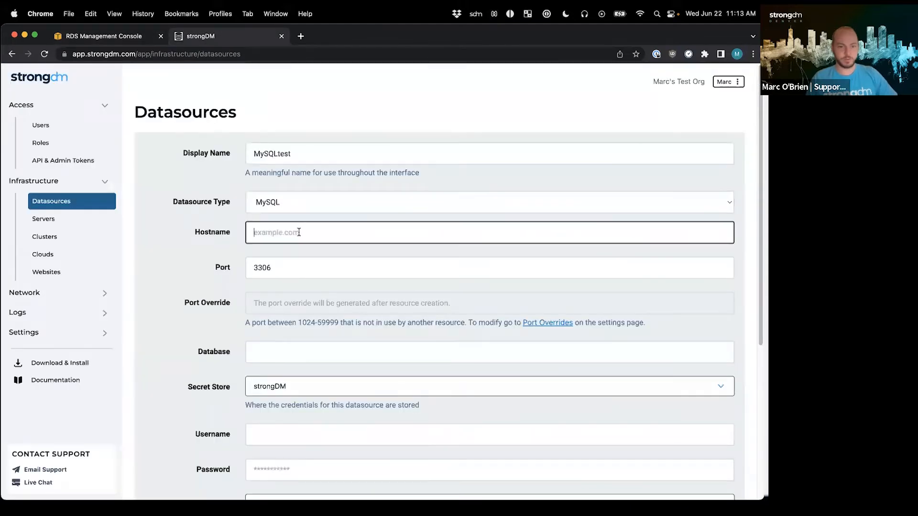
pyautogui.write('wmotestmysql-db.civuum3qq6xh.us-west-2.rds.amazonaws.com')
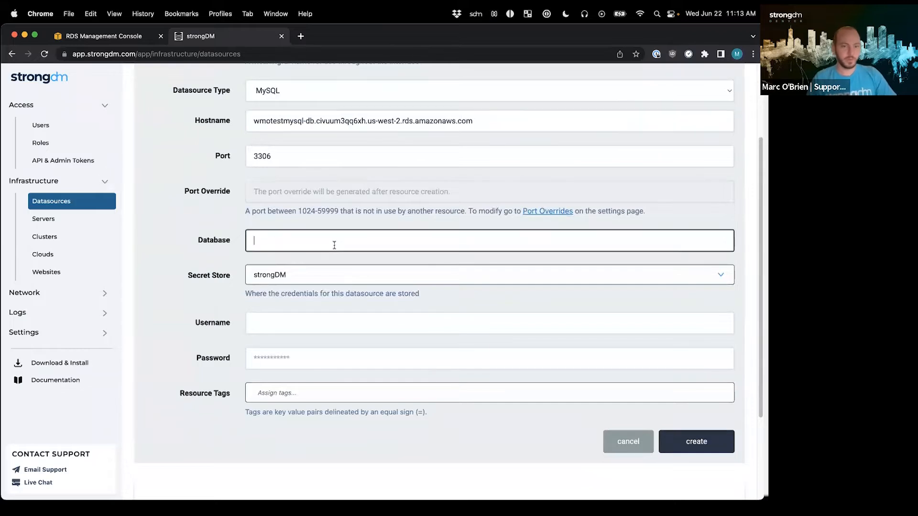
# Step: Fill database test1, admin credentials and tag env=test, then create MySQLtest
pyautogui.write('t')
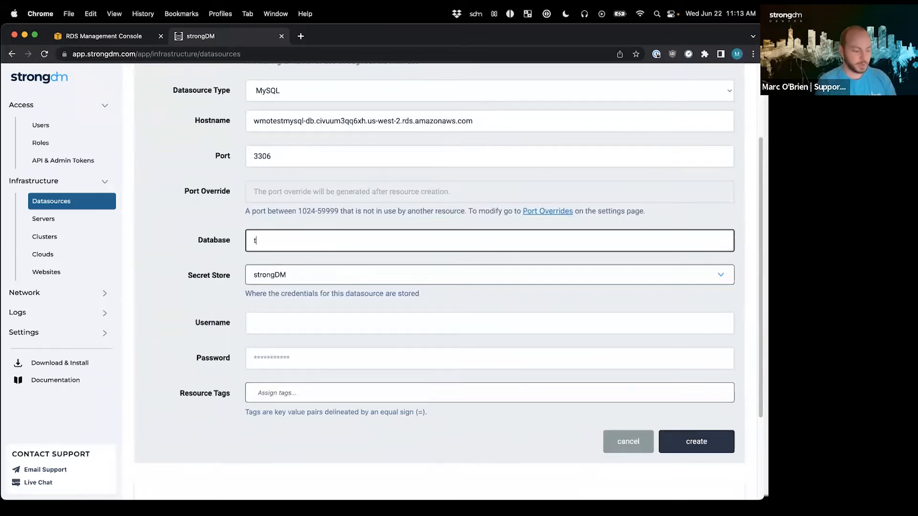
pyautogui.write('est1')
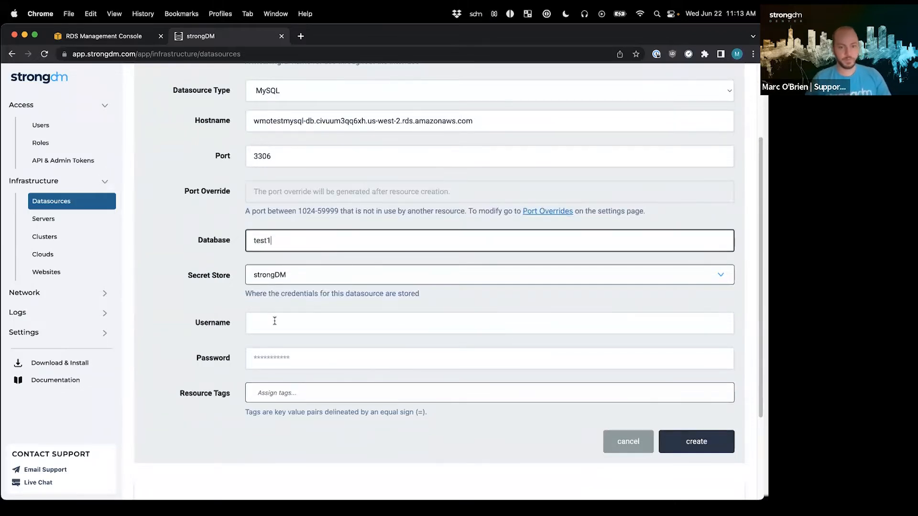
pyautogui.write('admin')
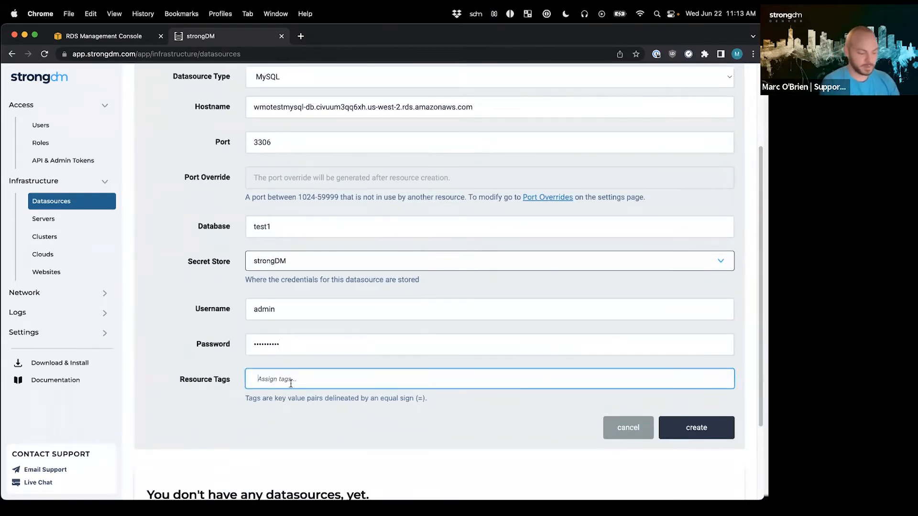
pyautogui.write('env=test')
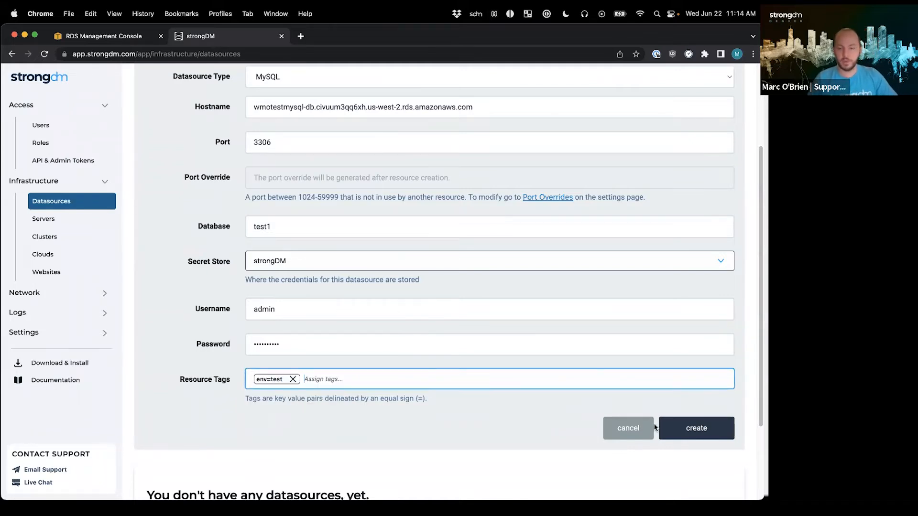
pyautogui.click(696, 428)
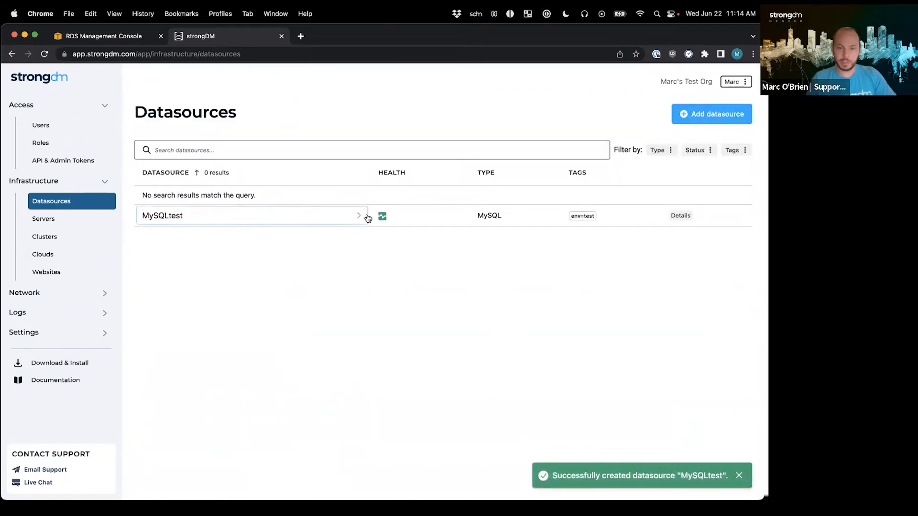
# Step: View MySQLtest's diagnostics showing it healthy through the WMOtestpublicGW1 gateway
pyautogui.click(251, 215)
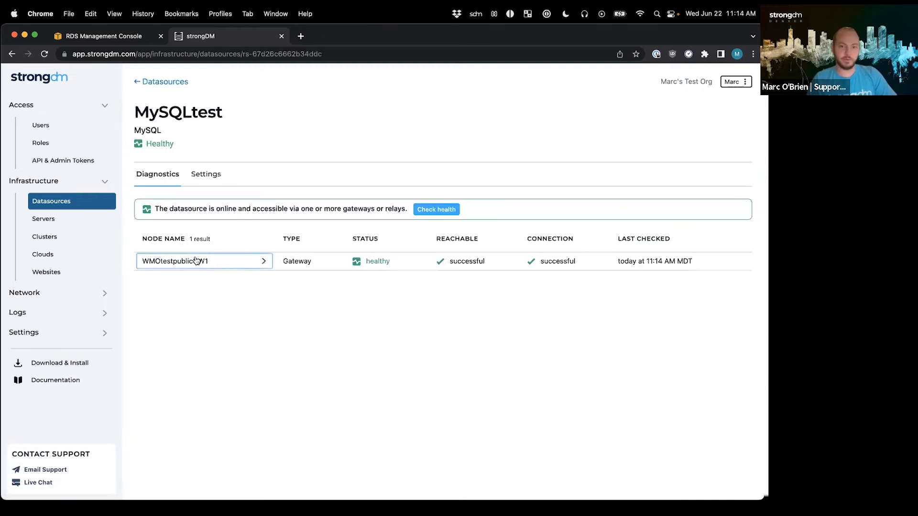
pyautogui.click(436, 209)
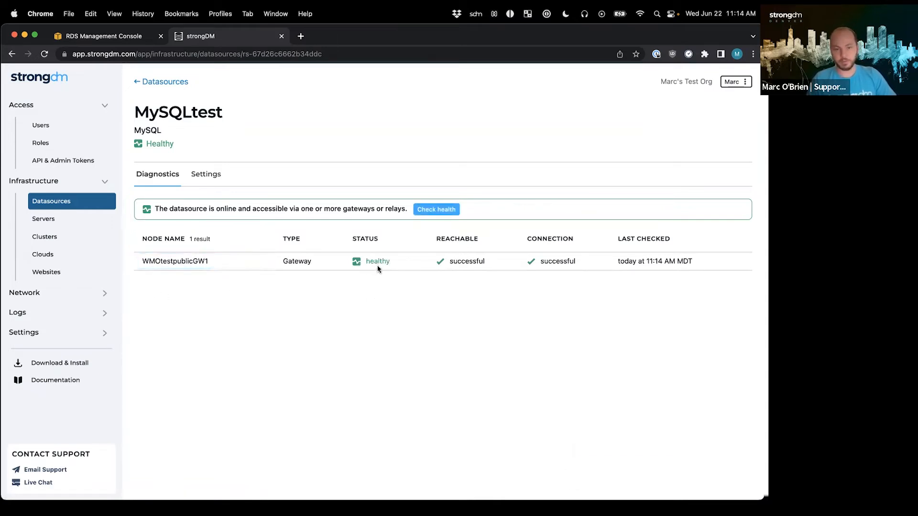
pyautogui.moveTo(472, 265)
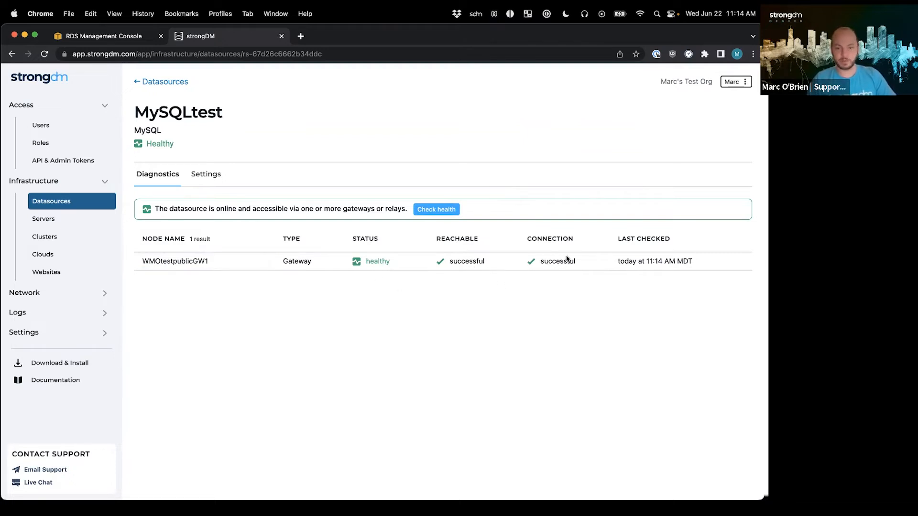
pyautogui.moveTo(230, 300)
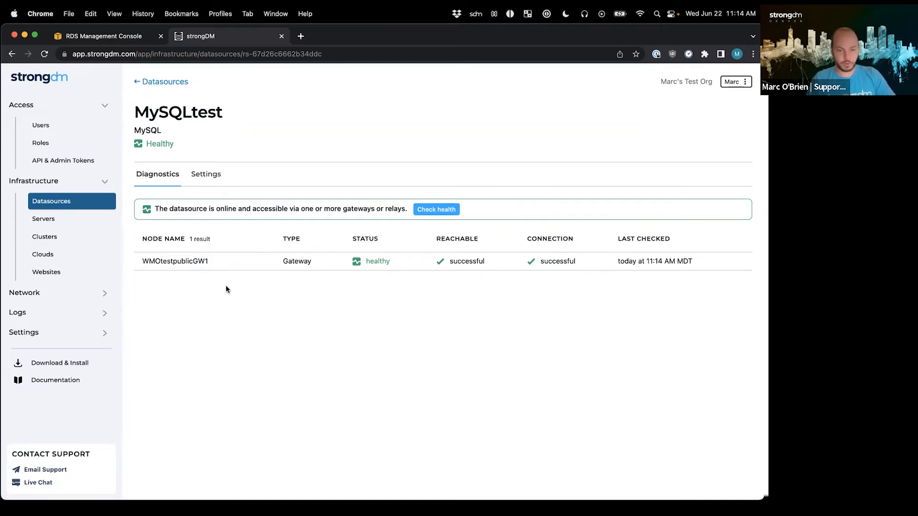
pyautogui.moveTo(217, 286)
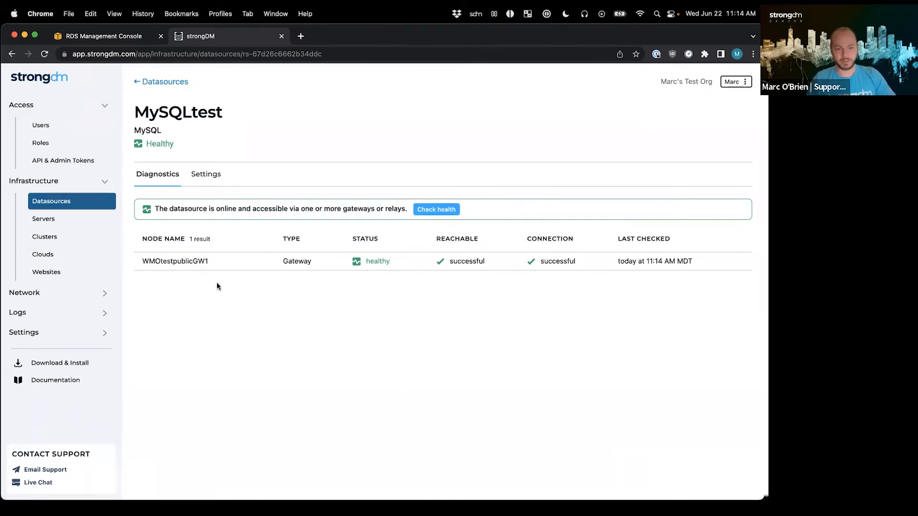
pyautogui.moveTo(40, 125)
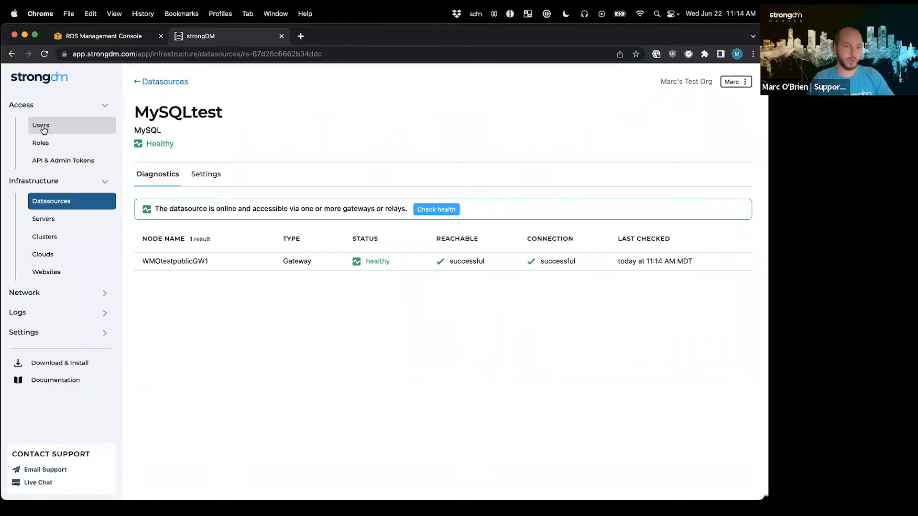
# Step: Navigate to the Full Access role's access rules under Access > Roles
pyautogui.click(40, 124)
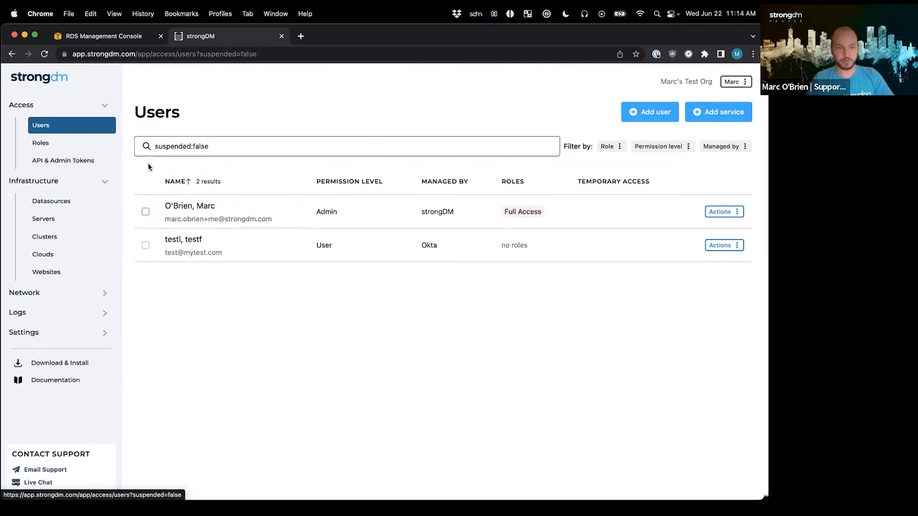
pyautogui.click(40, 143)
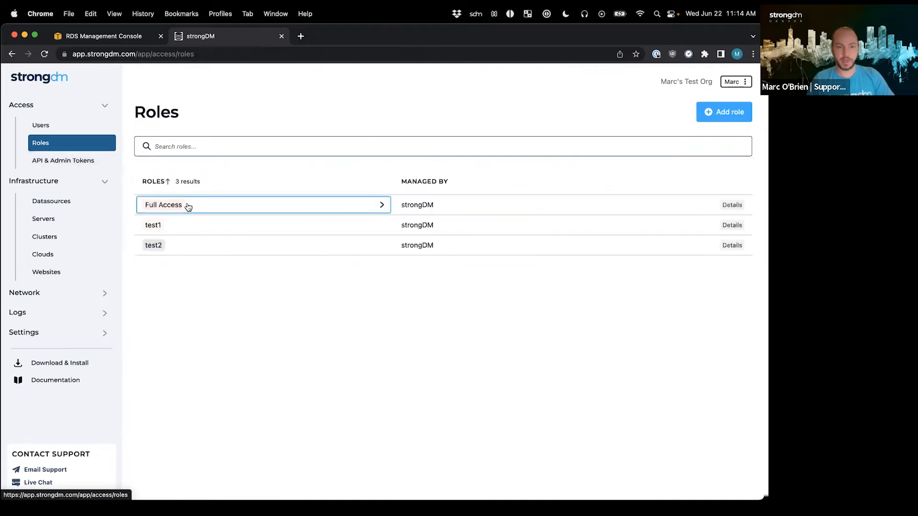
pyautogui.click(245, 205)
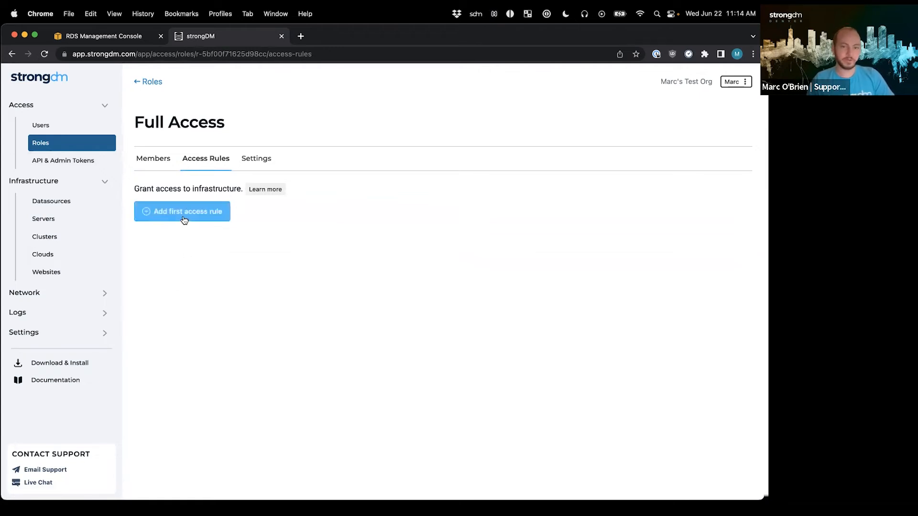
# Step: Add a first access rule granting MySQLtest to Full Access and start a dynamic rule
pyautogui.click(181, 211)
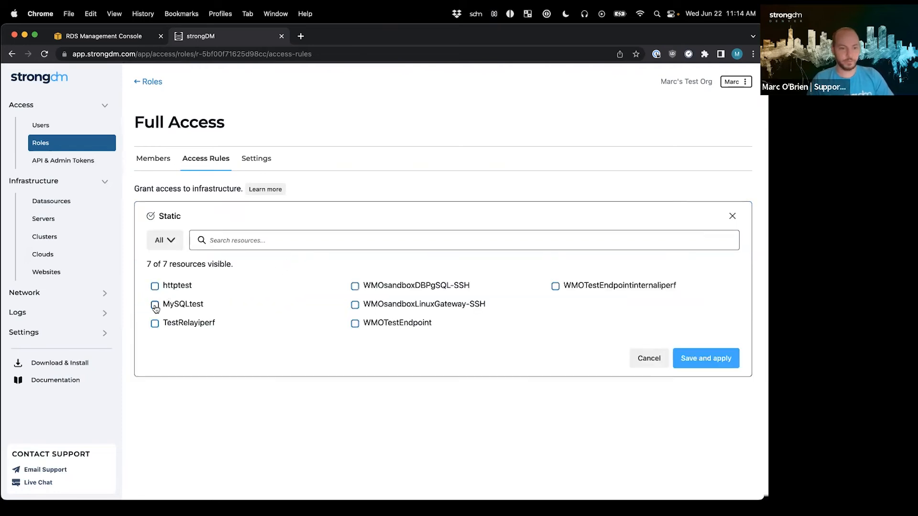
pyautogui.click(705, 358)
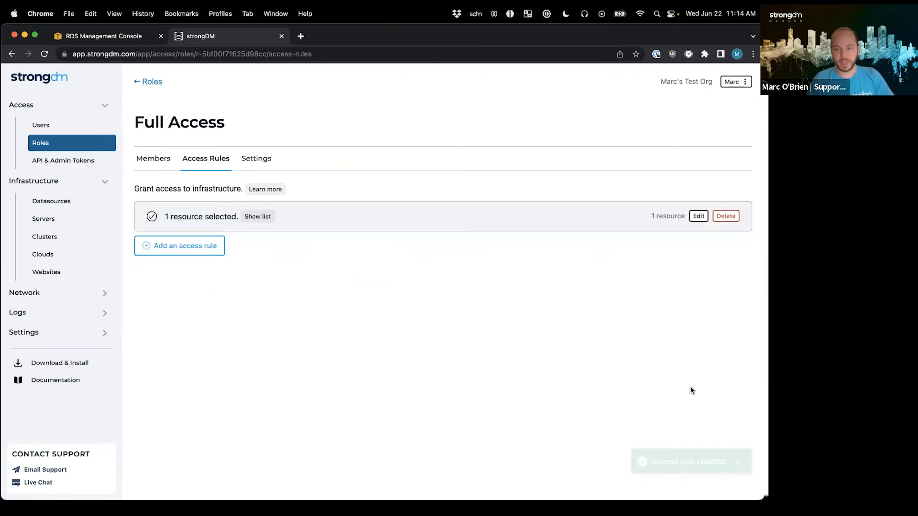
pyautogui.click(185, 245)
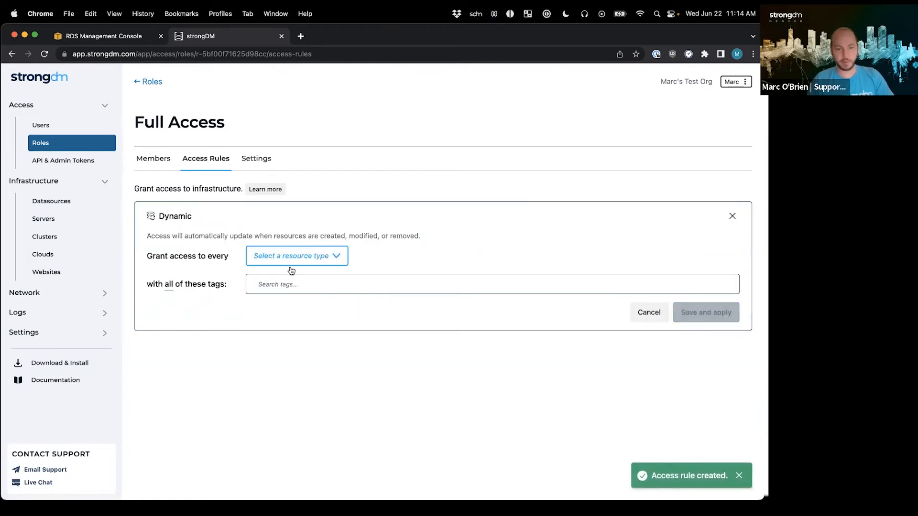
# Step: Save a dynamic rule granting resources of any type tagged env=test, then view the client's resources
pyautogui.click(295, 256)
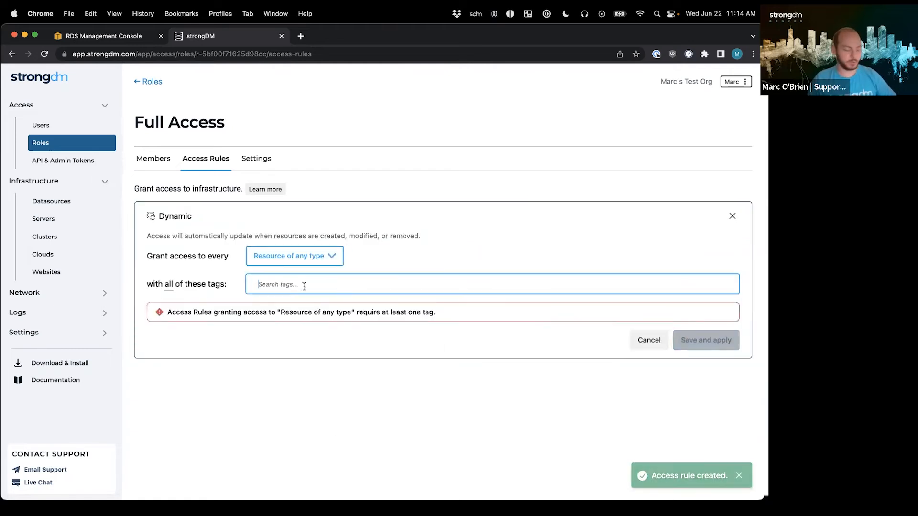
pyautogui.write('env=te')
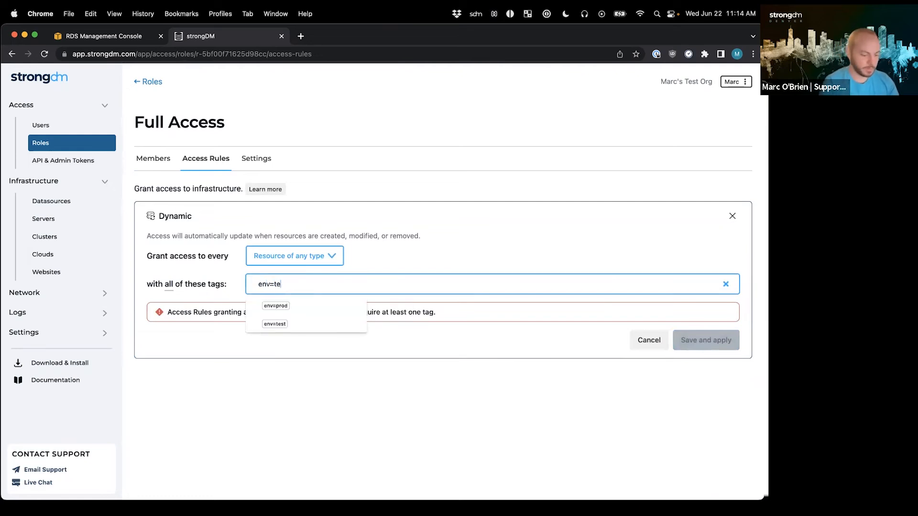
pyautogui.click(275, 324)
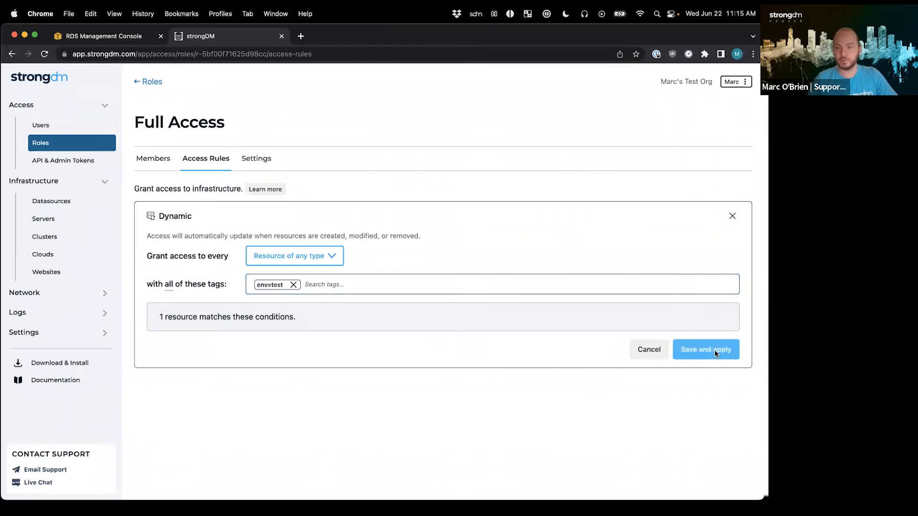
pyautogui.click(705, 350)
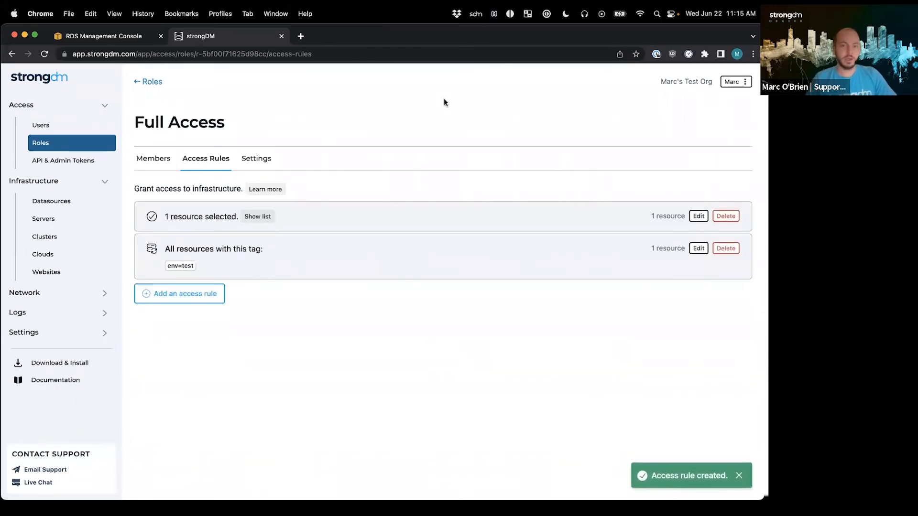
pyautogui.click(475, 13)
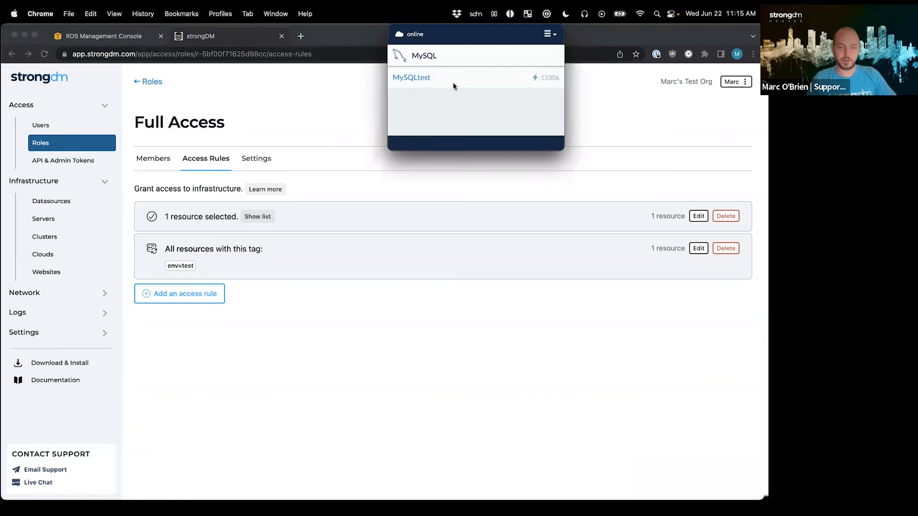
pyautogui.moveTo(529, 90)
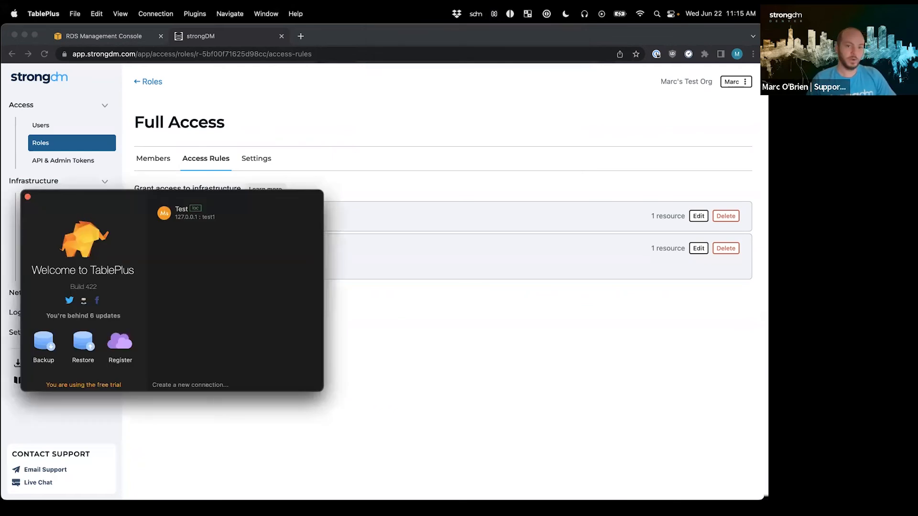
# Step: Connect the Test connection at 127.0.0.1 port 13306 to reach the test1 database
pyautogui.rightClick(187, 212)
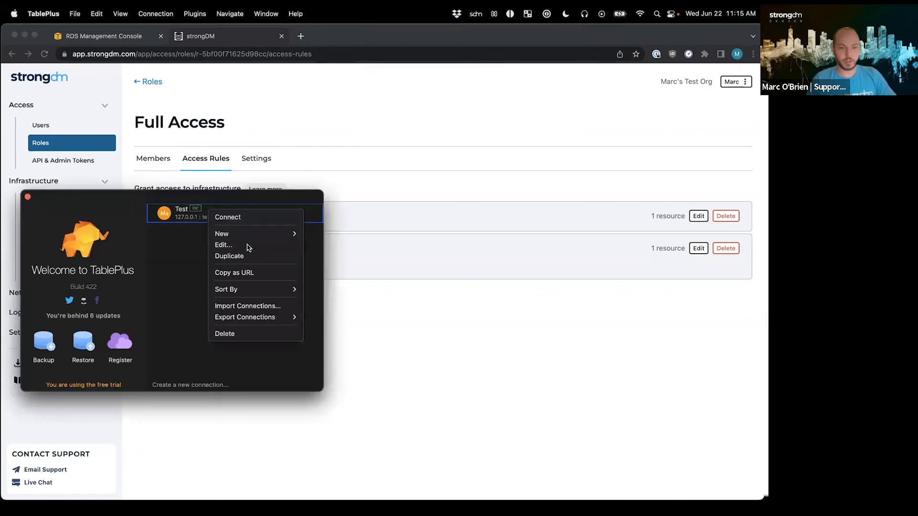
pyautogui.click(223, 245)
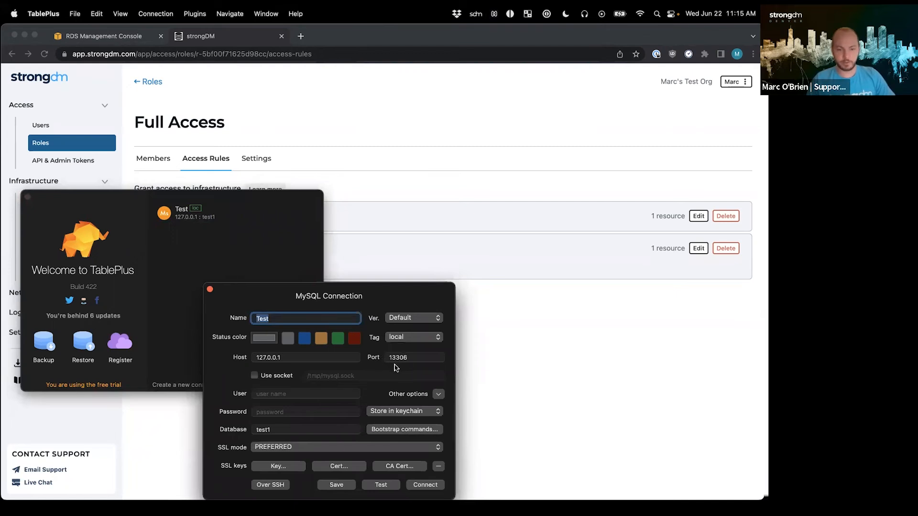
pyautogui.click(425, 485)
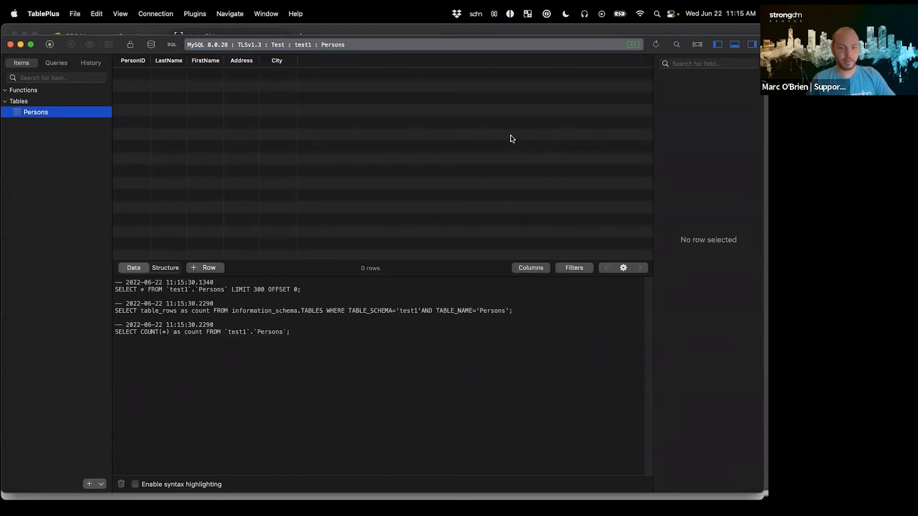
pyautogui.moveTo(426, 141)
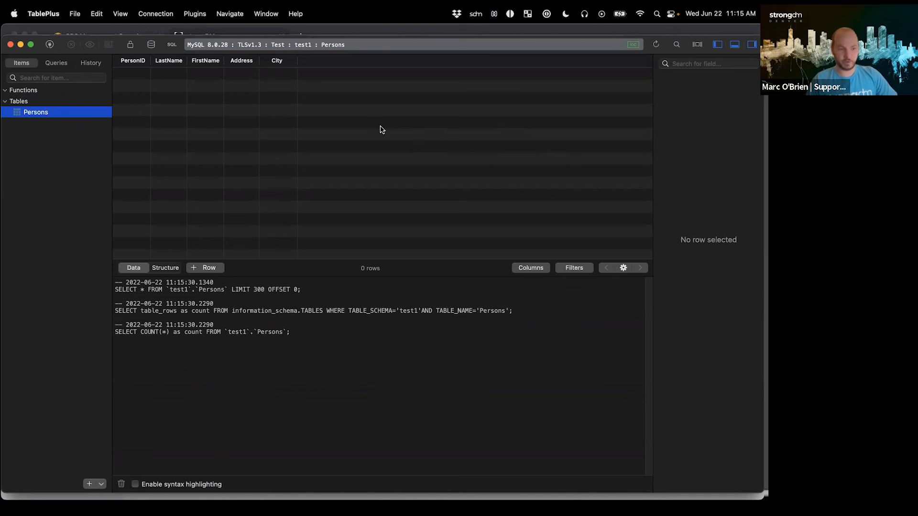
pyautogui.moveTo(418, 135)
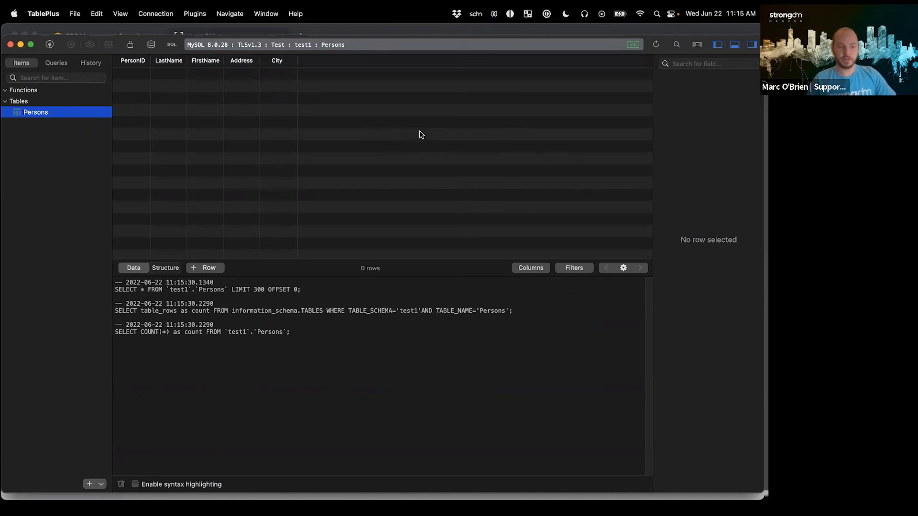